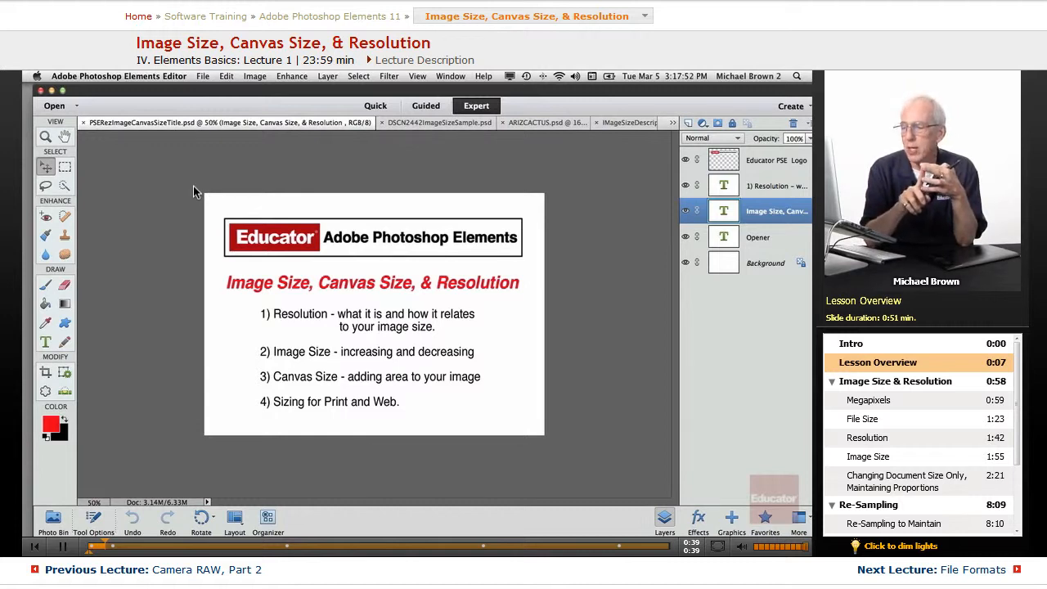
pyautogui.moveTo(282, 263)
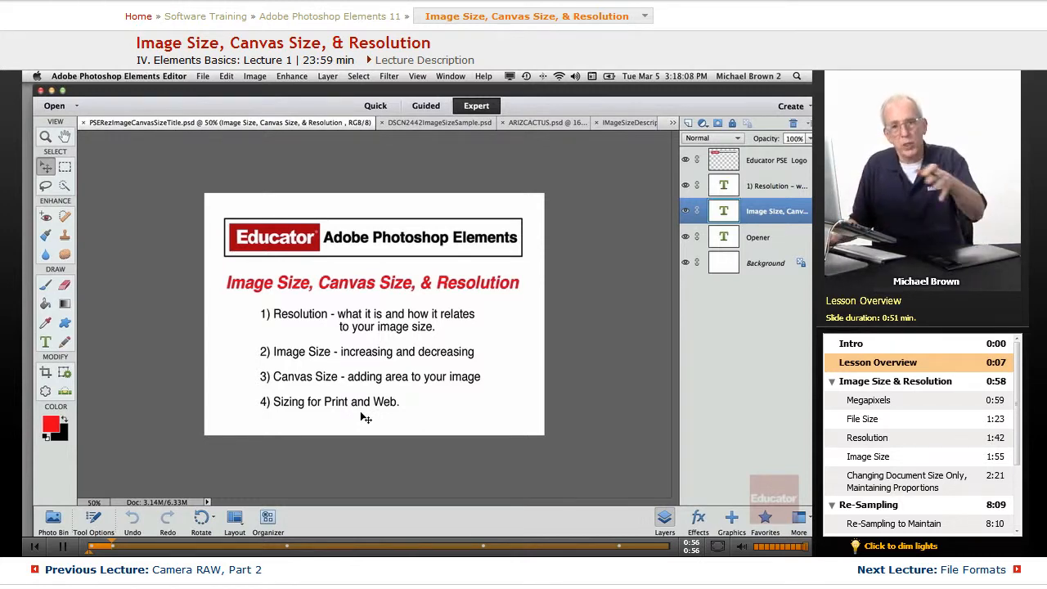
pyautogui.moveTo(214, 286)
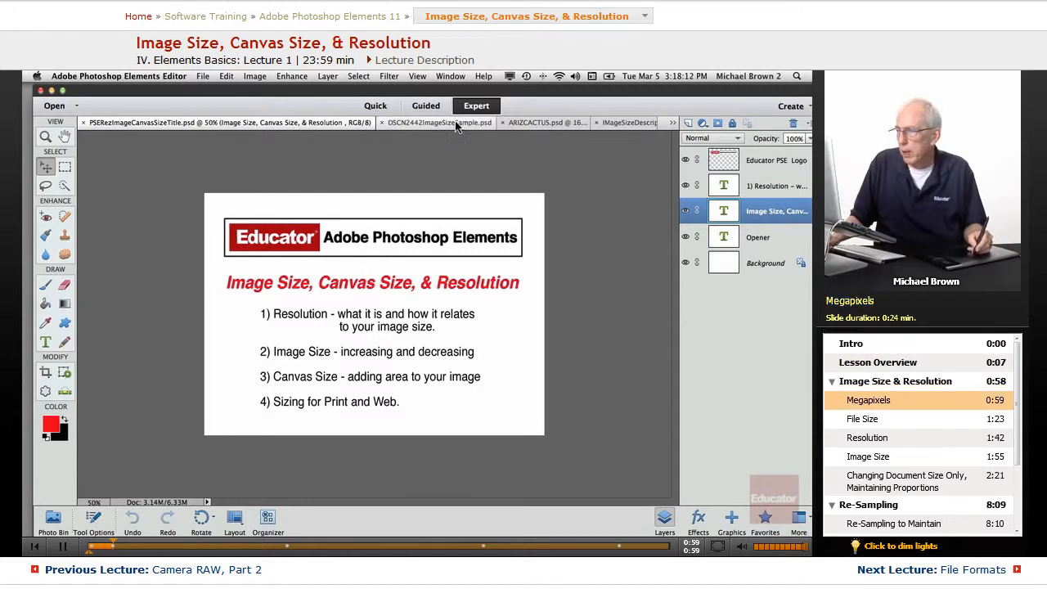
# Step: Switch to the ImageSizeDescriptions.psd document and answer the simplify-text-layer warning
pyautogui.click(626, 122)
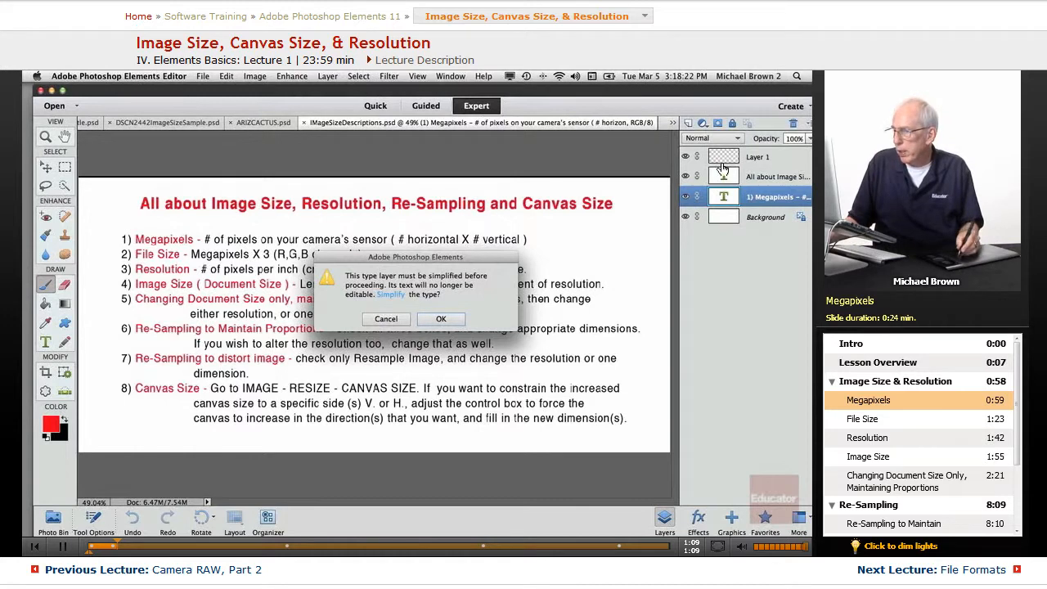
pyautogui.click(441, 318)
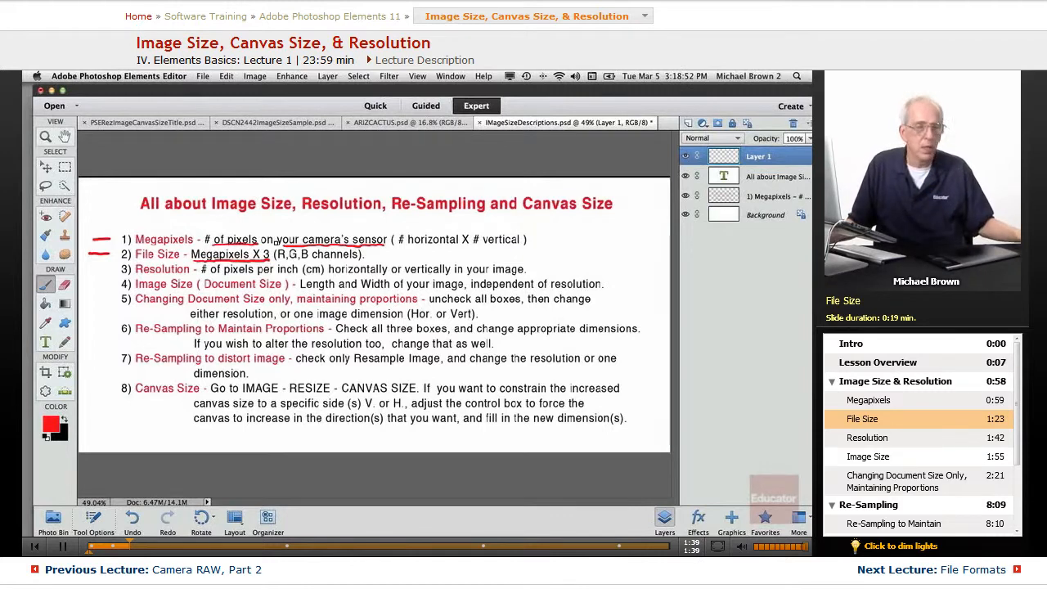
# Step: Click in the document canvas while marking up the Megapixels and File Size descriptions
pyautogui.click(867, 438)
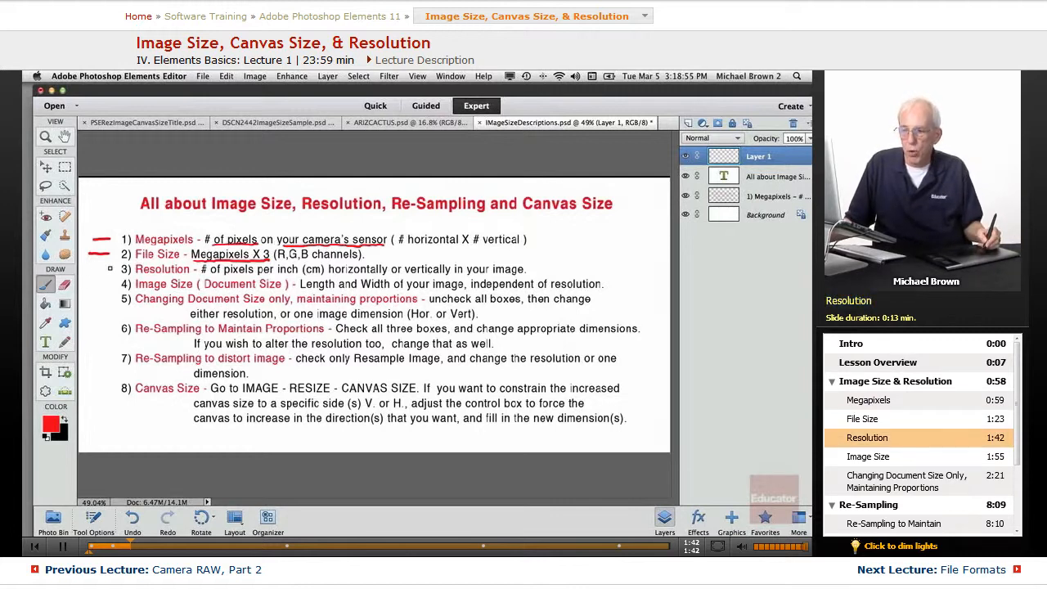